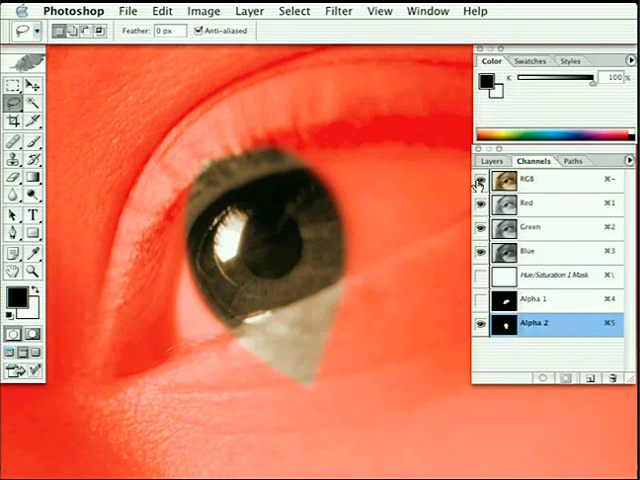
View the Alpha 1 mask alone, then the Alpha 2 leaf-shaped mask alone in the Channels palette.
left_click(548, 300)
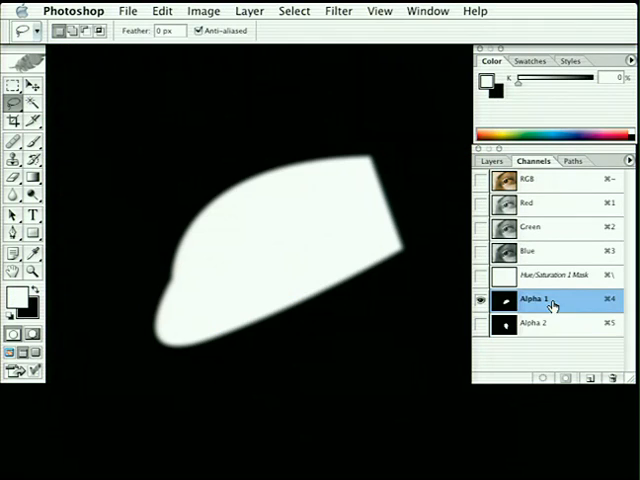
left_click(540, 324)
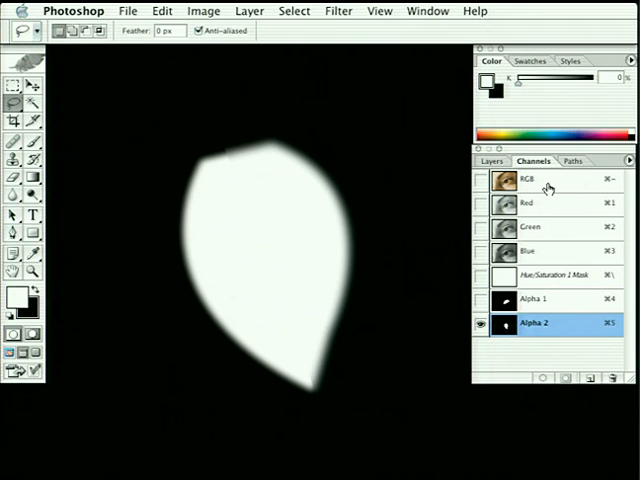
mouse_move(540, 180)
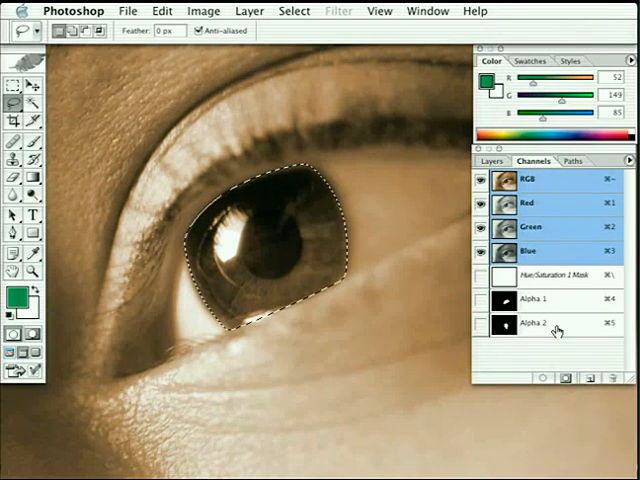
Add a Hue/Saturation adjustment layer from the Layers palette.
left_click(490, 160)
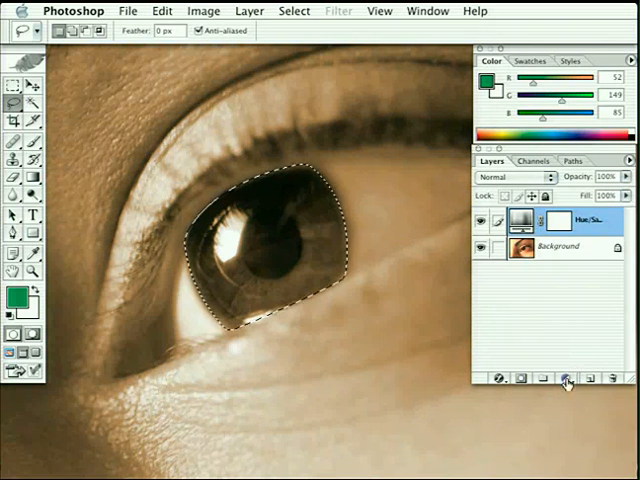
left_click(564, 380)
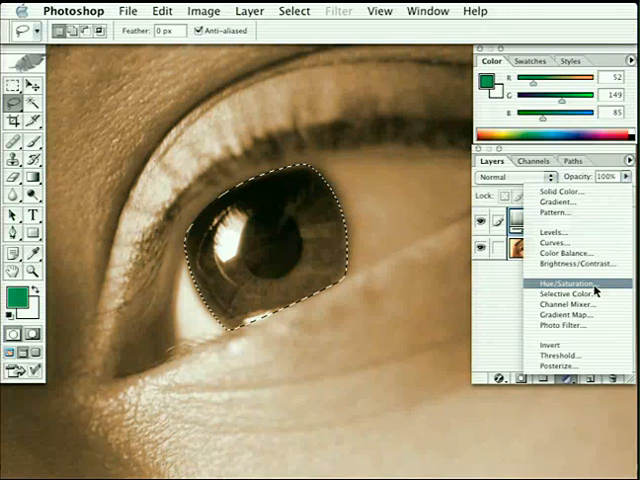
left_click(564, 288)
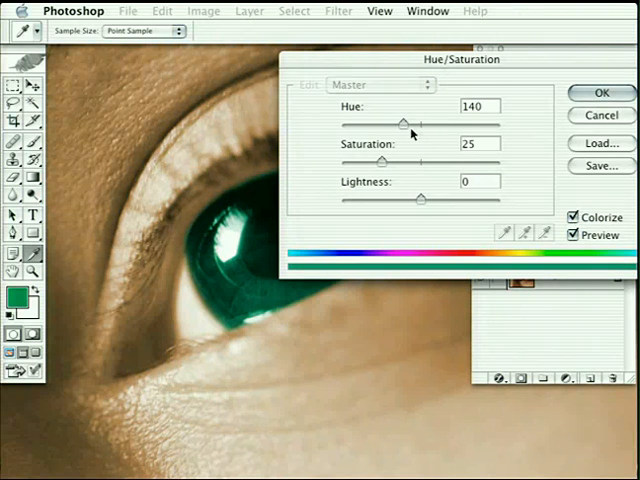
Colorize the iris a dark blue at hue 200, saturation 25, and apply the adjustment.
left_click_drag(404, 126, 430, 126)
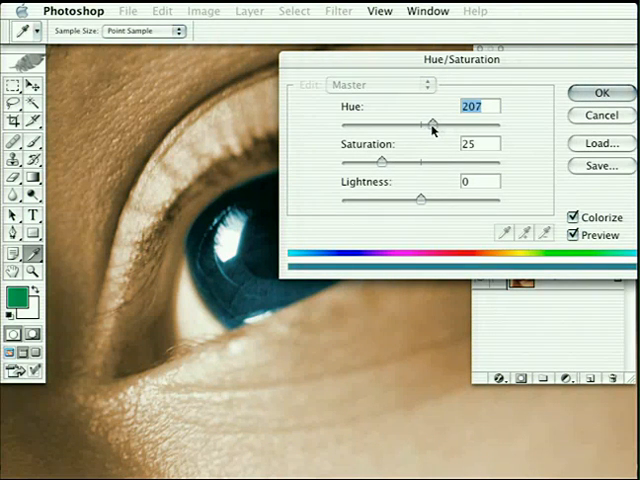
left_click_drag(420, 120, 416, 120)
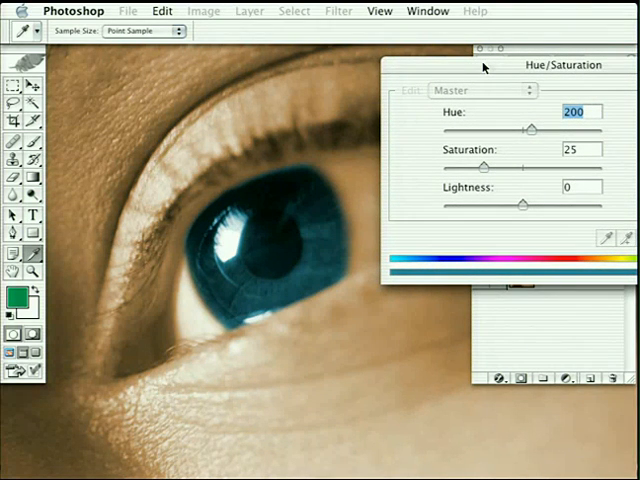
mouse_move(350, 178)
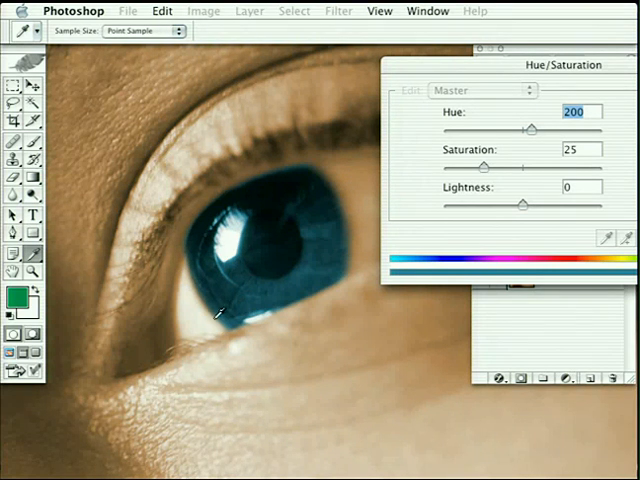
mouse_move(364, 270)
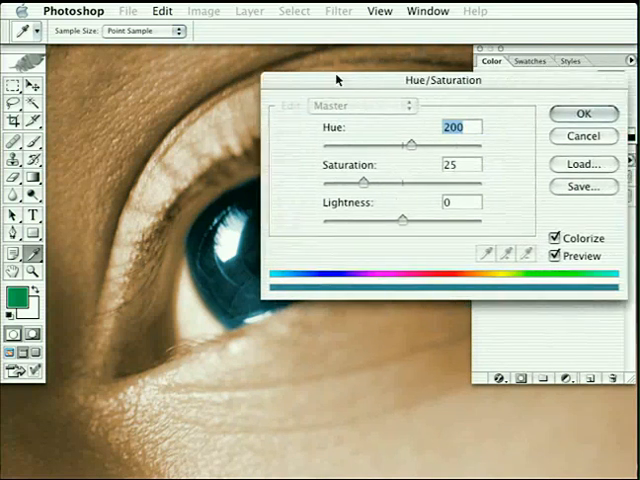
left_click(586, 112)
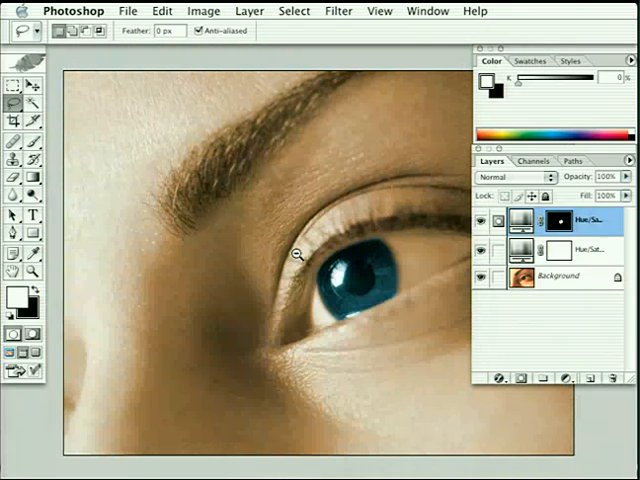
Hide the toolbox and all palettes to show the finished blue-iris image alone.
key("Tab")
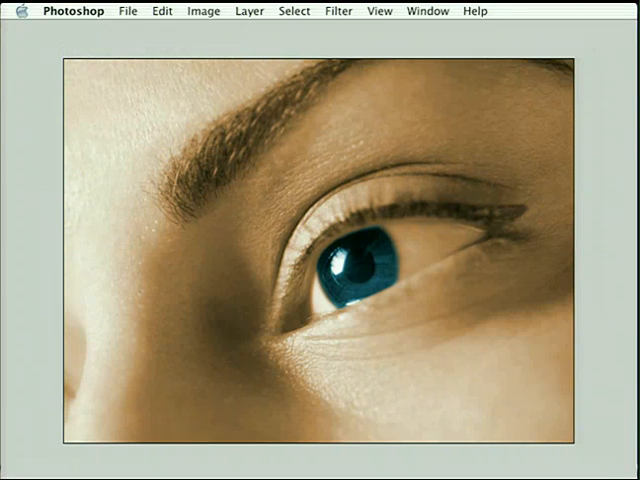